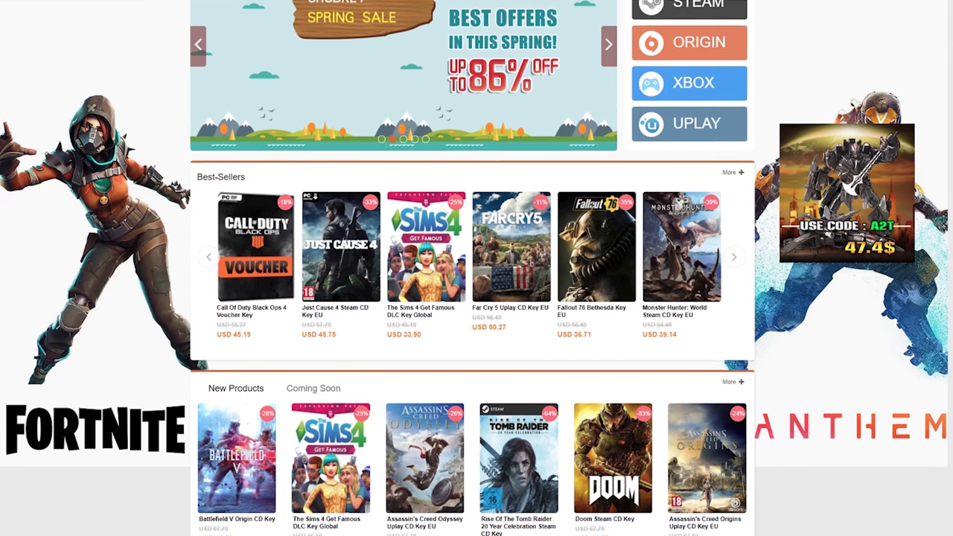
Apply the ZTT20 promo code to the Windows 10 Pro order
{"action": "scroll", "scroll_direction": "down", "scroll_amount": 3}
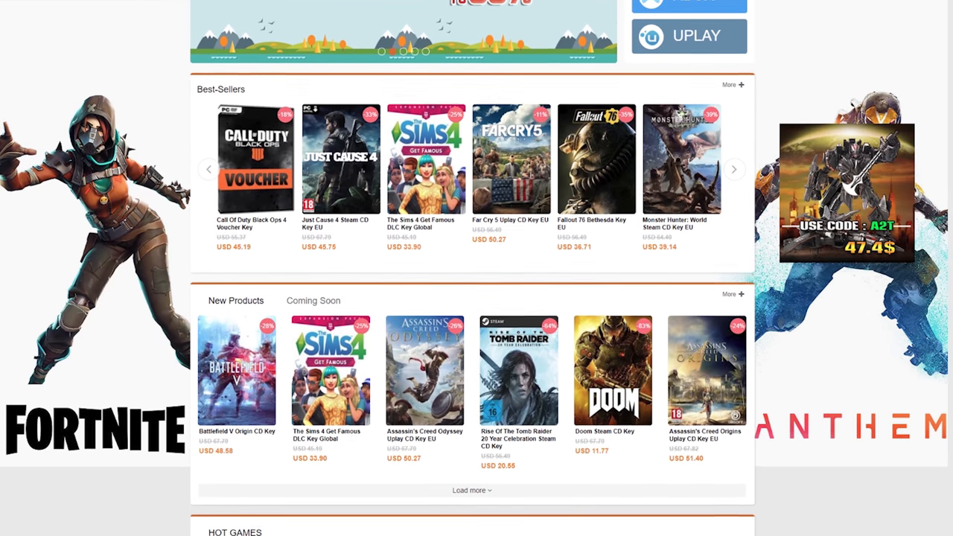
{"action": "scroll", "scroll_direction": "down", "scroll_amount": 3}
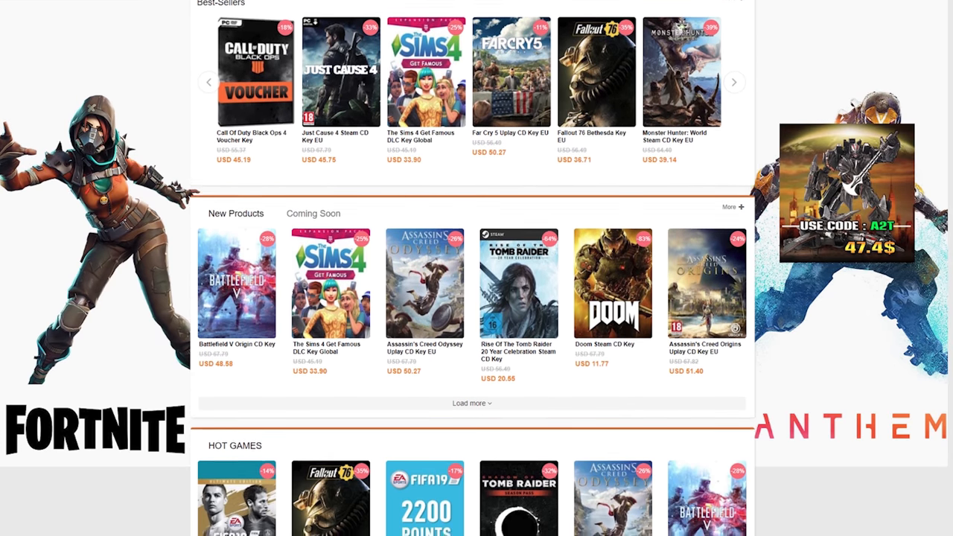
{"action": "scroll", "scroll_direction": "down", "scroll_amount": 3}
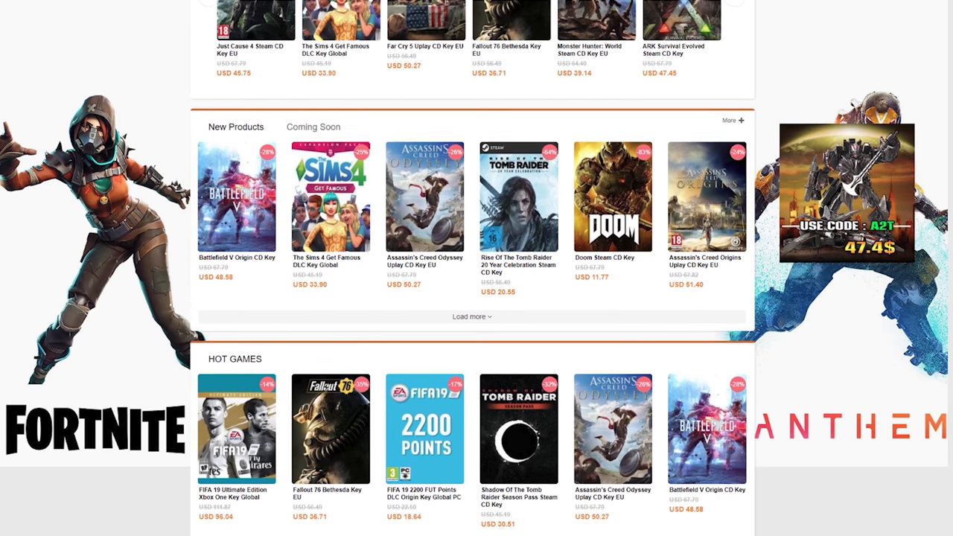
{"action": "scroll", "scroll_direction": "down", "scroll_amount": 3}
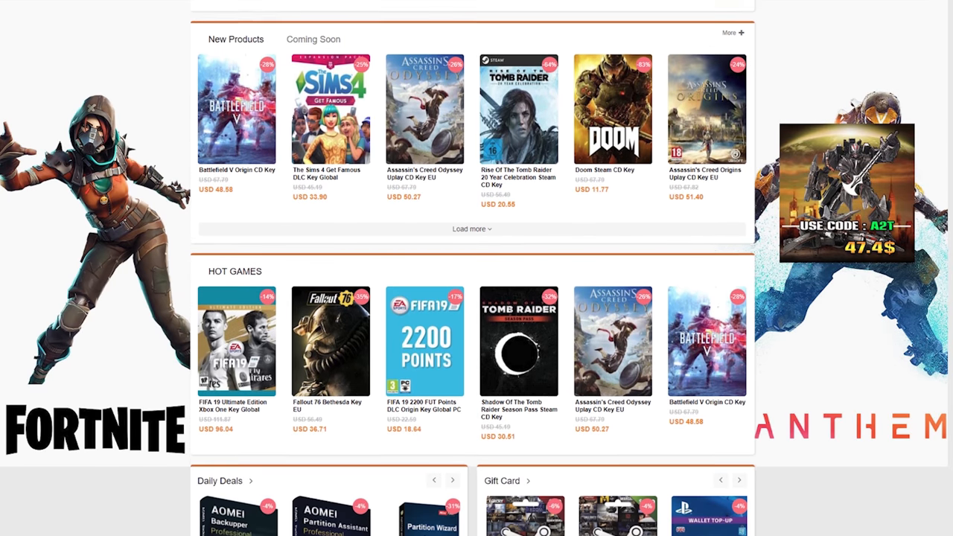
{"action": "scroll", "scroll_direction": "down", "scroll_amount": 3}
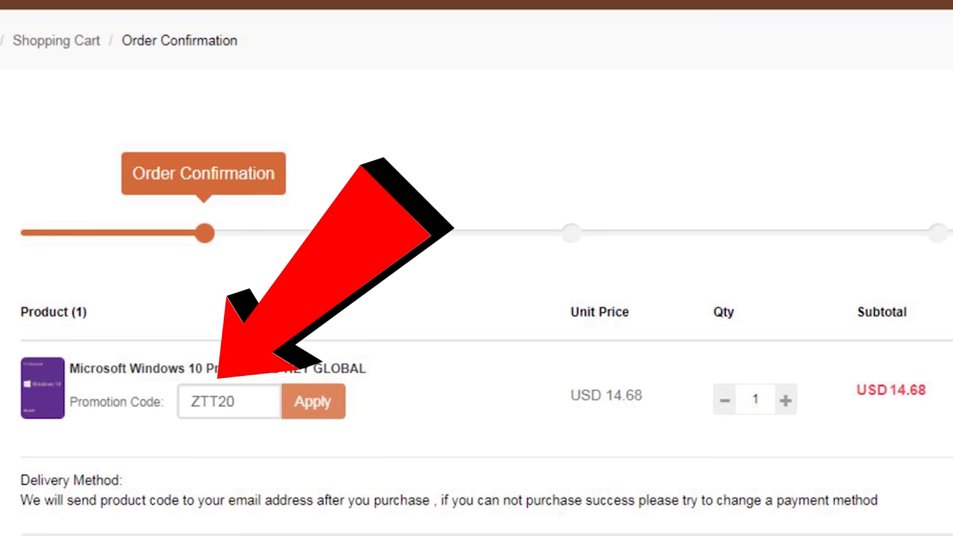
{"action": "left_click", "coordinate": [313, 401]}
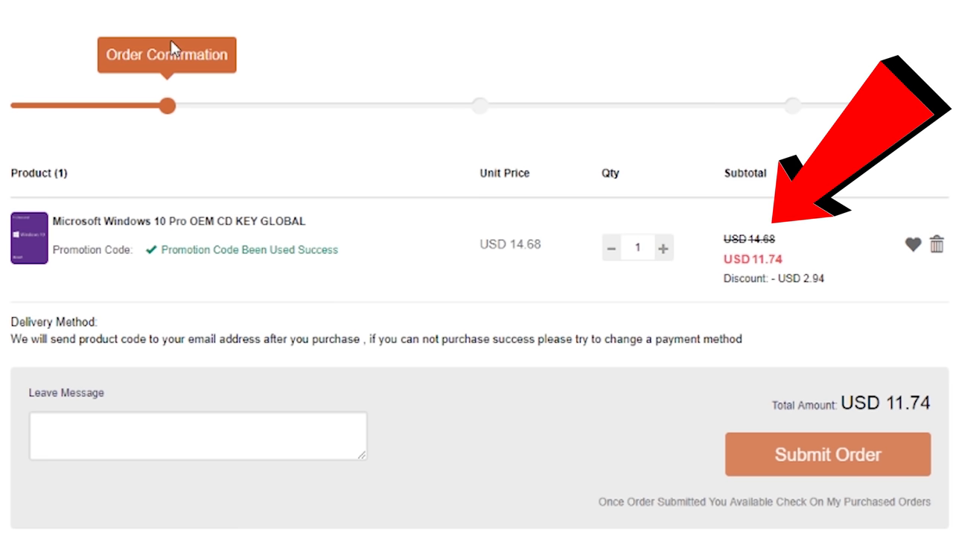
Submit the USD 11.74 order and retrieve its Windows 10 product key
{"action": "left_click", "coordinate": [827, 454]}
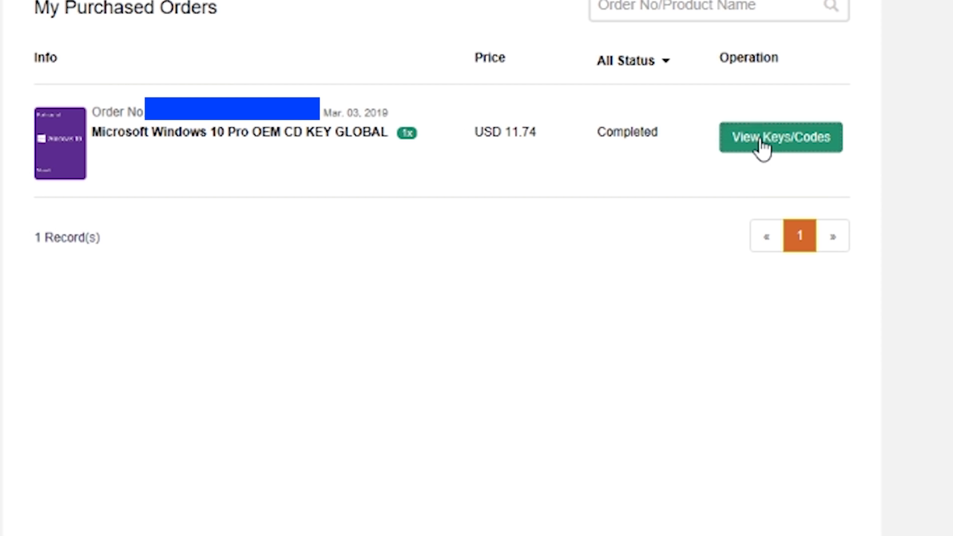
{"action": "left_click", "coordinate": [780, 137]}
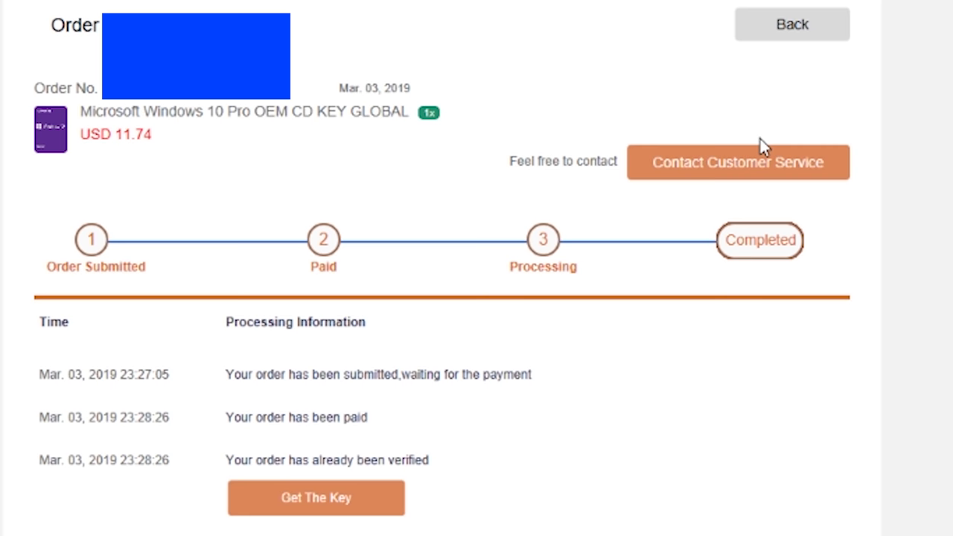
{"action": "left_click", "coordinate": [315, 497]}
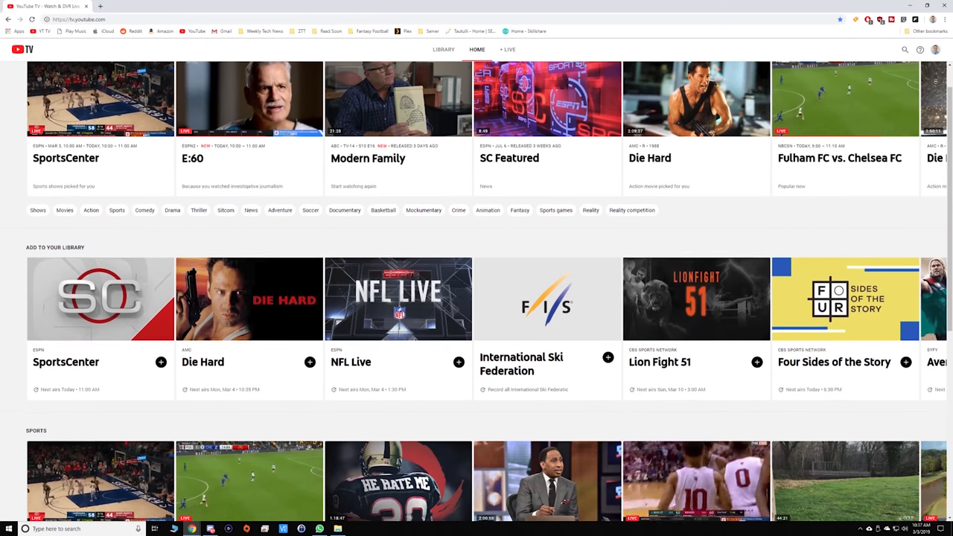
{"action": "scroll", "scroll_direction": "down", "scroll_amount": 3}
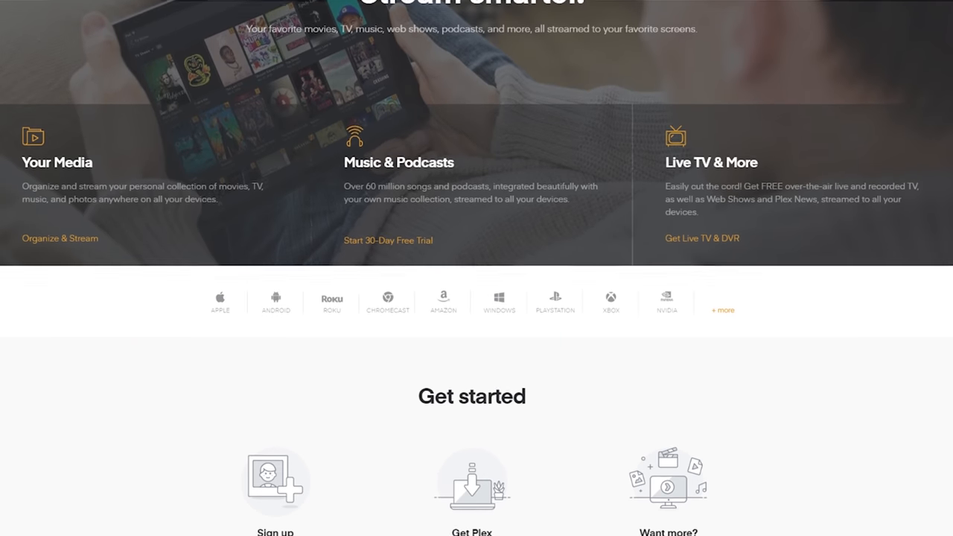
Scroll down the plex.tv homepage to the Why Plex overview section
{"action": "scroll", "scroll_direction": "down", "scroll_amount": 3}
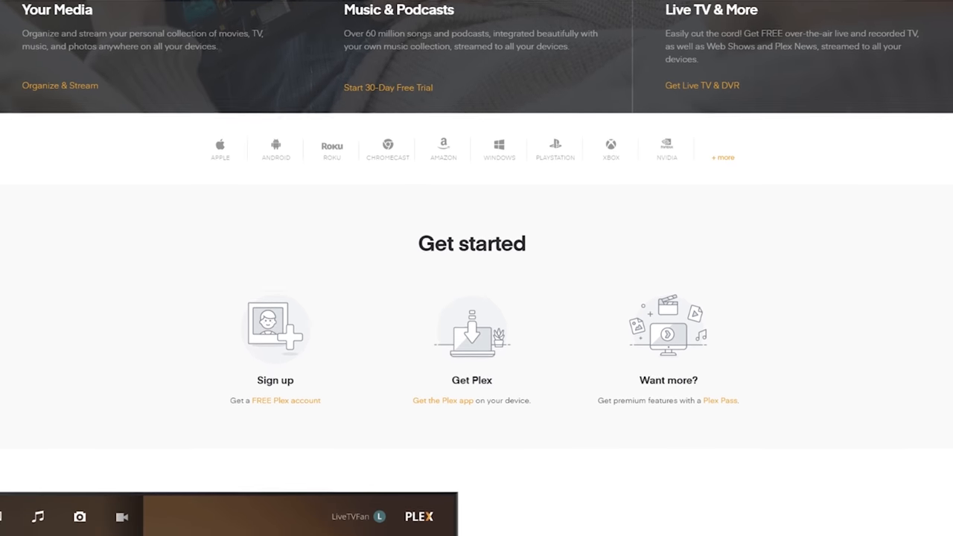
{"action": "scroll", "scroll_direction": "down", "scroll_amount": 3}
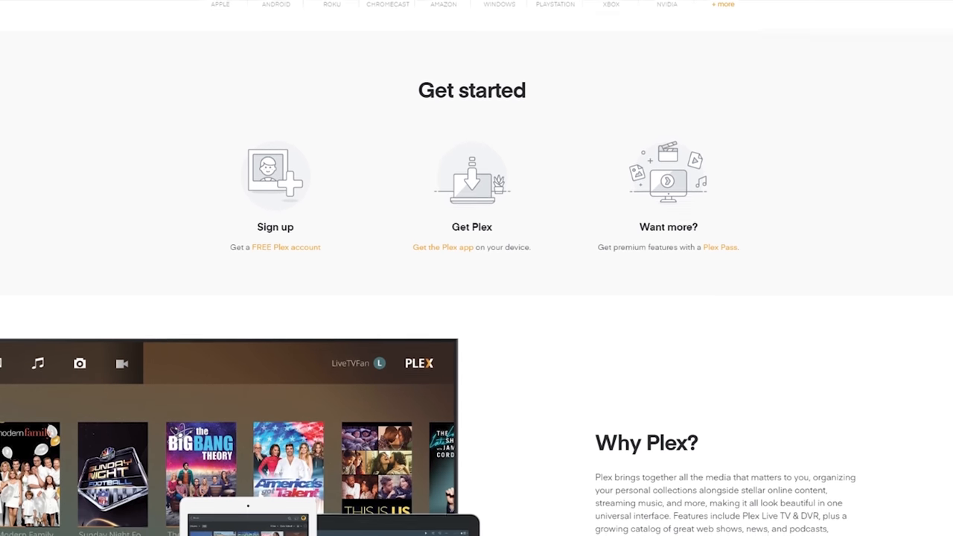
{"action": "scroll", "scroll_direction": "down", "scroll_amount": 3}
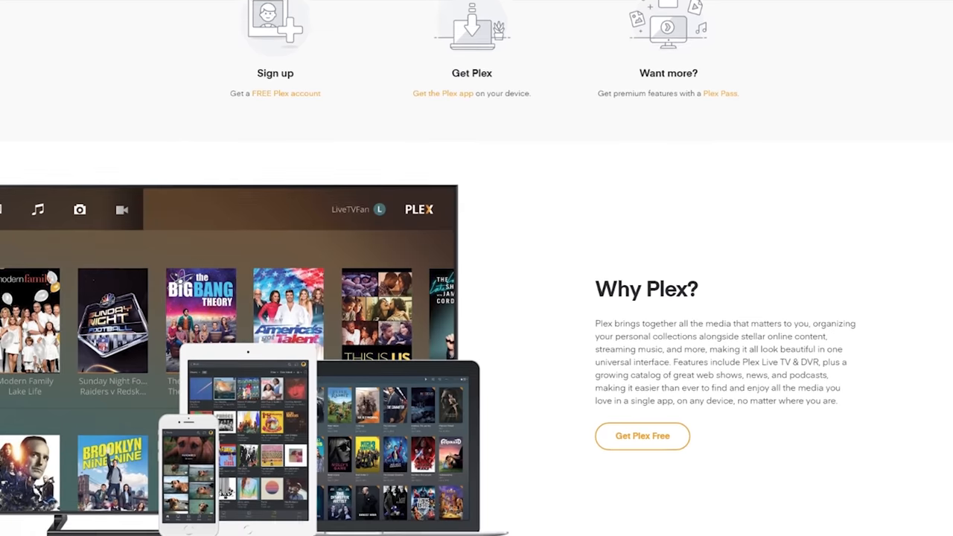
{"action": "scroll", "scroll_direction": "down", "scroll_amount": 3}
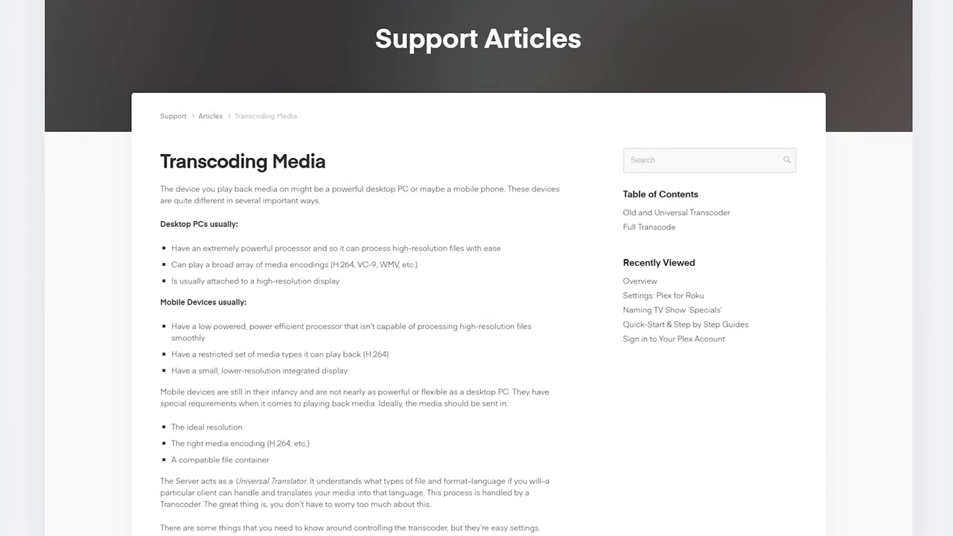
{"action": "scroll", "scroll_direction": "up", "scroll_amount": 3}
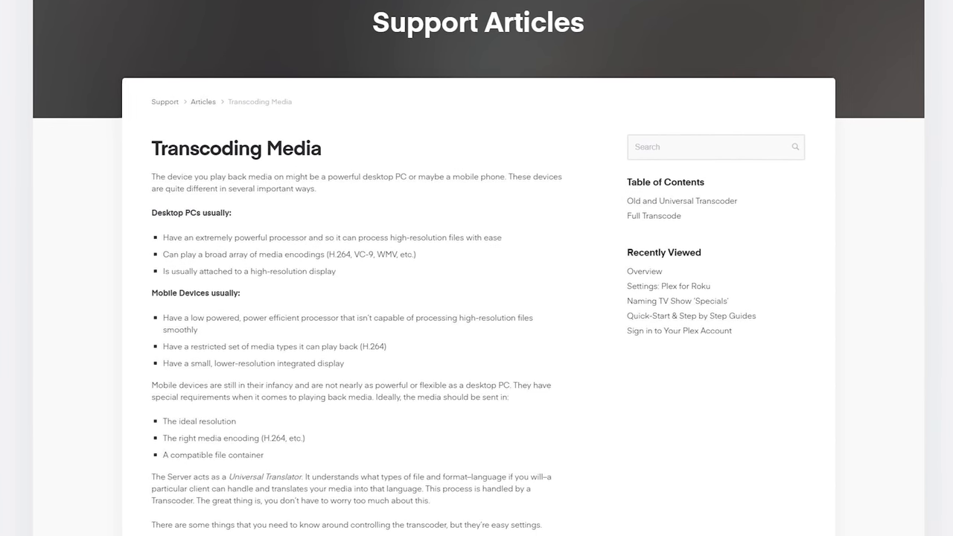
{"action": "scroll", "scroll_direction": "down", "scroll_amount": 3}
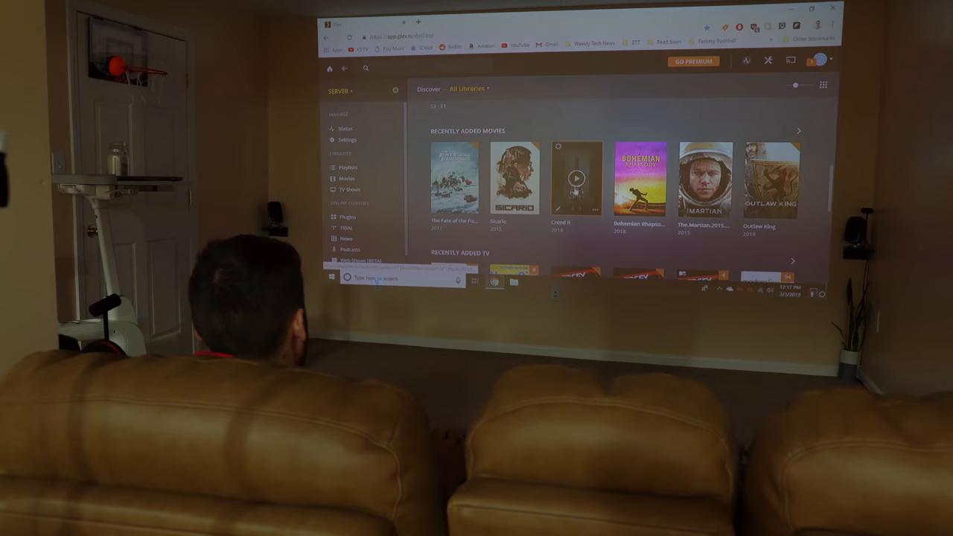
{"action": "left_click", "coordinate": [576, 178]}
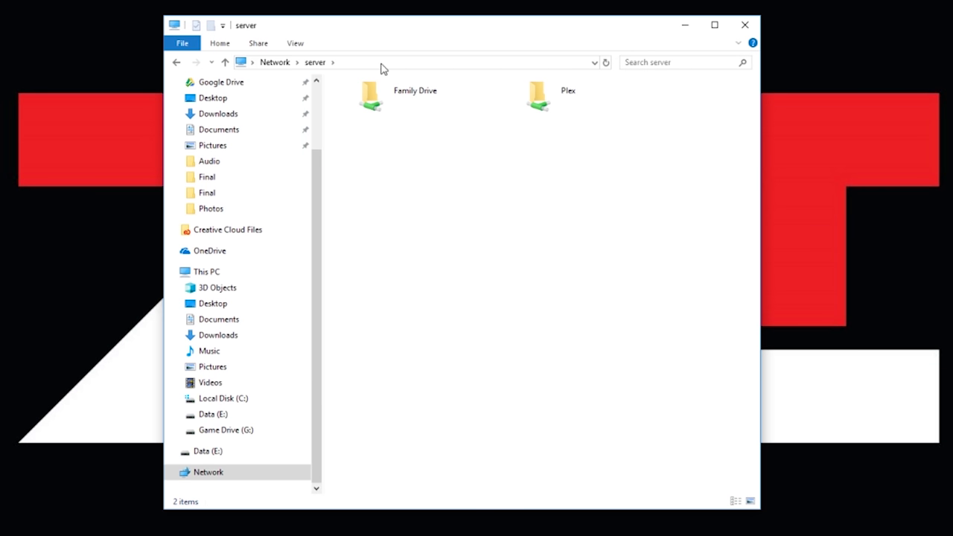
Select the server's Plex share and open its Family Drive folder
{"action": "left_click", "coordinate": [370, 96]}
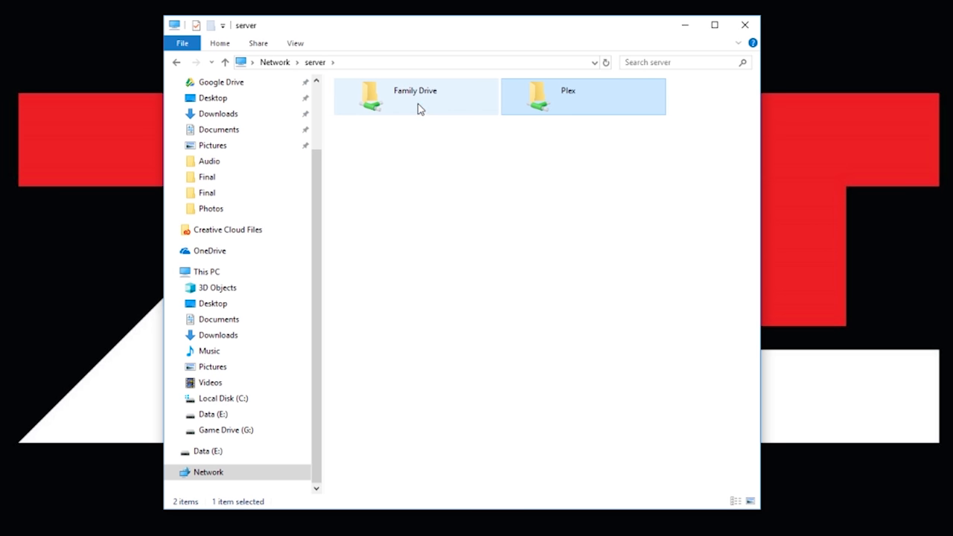
{"action": "double_click", "coordinate": [536, 96]}
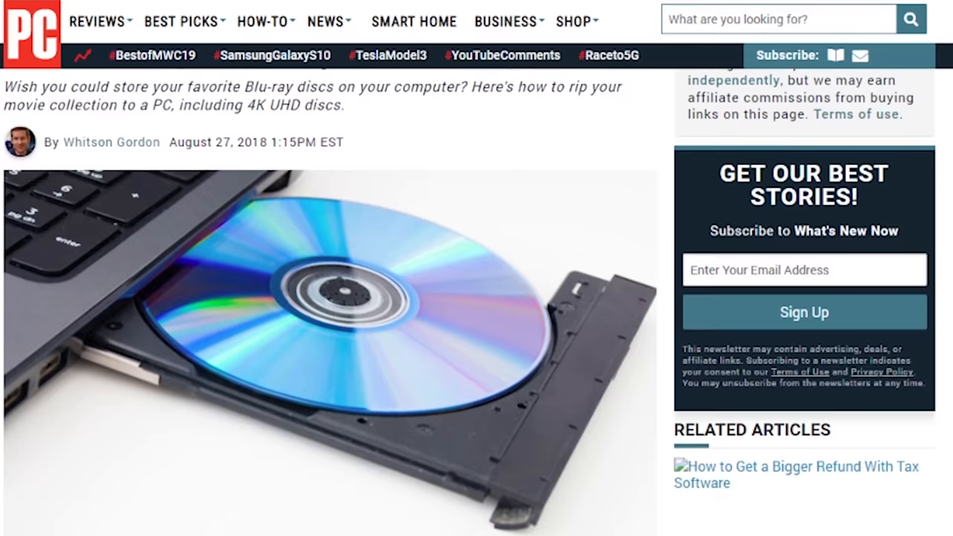
{"action": "scroll", "scroll_direction": "down", "scroll_amount": 3}
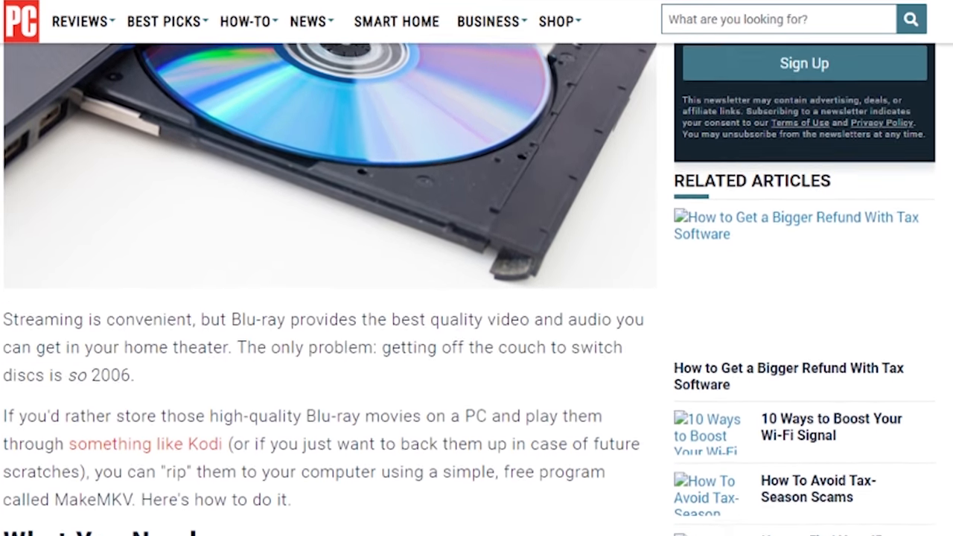
{"action": "scroll", "scroll_direction": "down", "scroll_amount": 3}
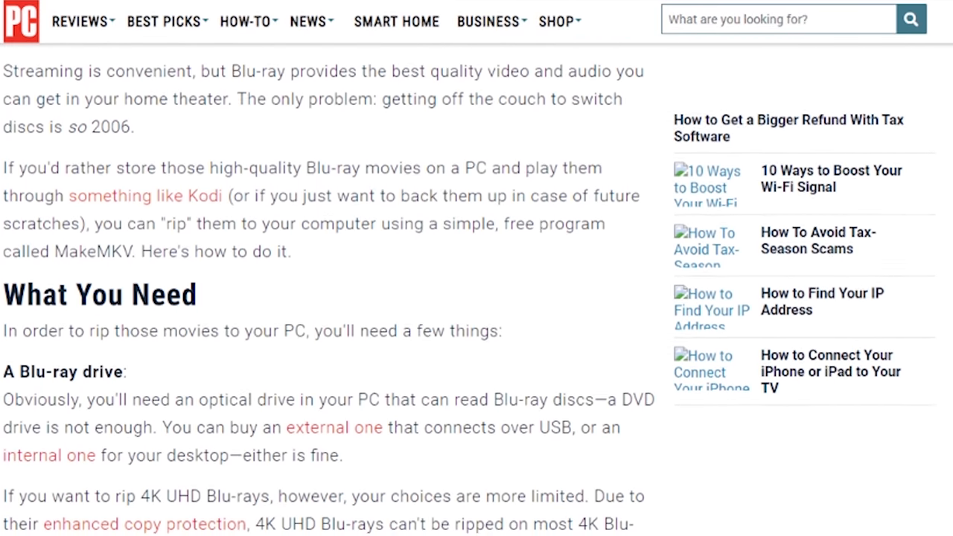
{"action": "scroll", "scroll_direction": "down", "scroll_amount": 3}
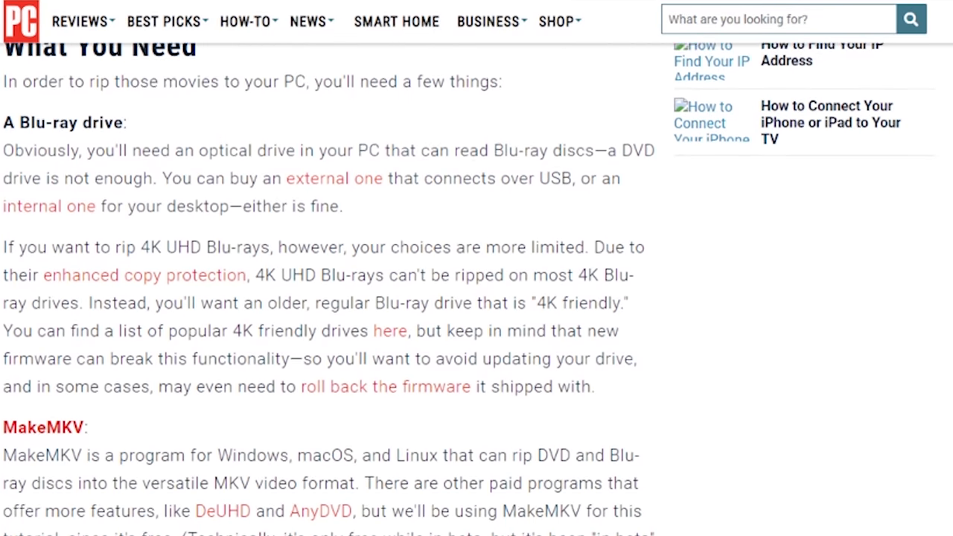
{"action": "scroll", "scroll_direction": "down", "scroll_amount": 3}
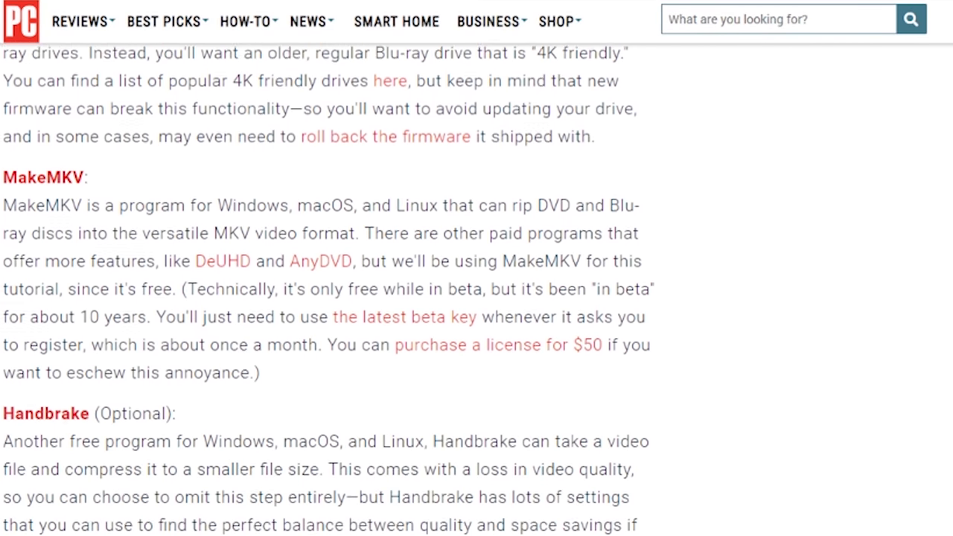